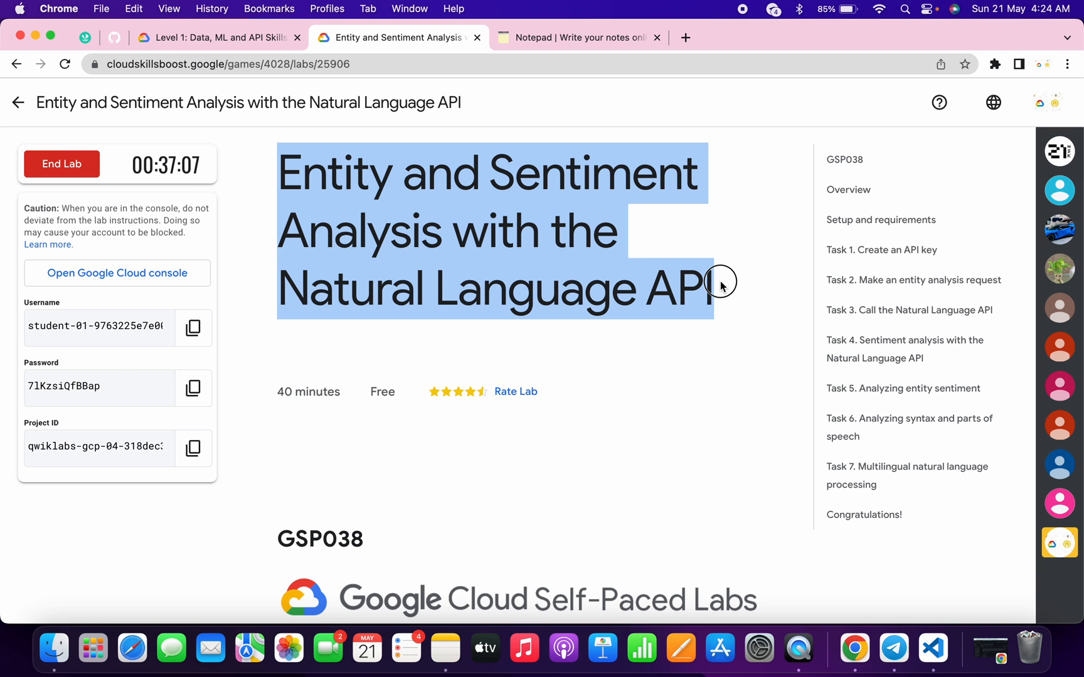
# Delete the linux-instance VM in zone us-east1-b, confirming the deletion.
pyautogui.click(117, 273)
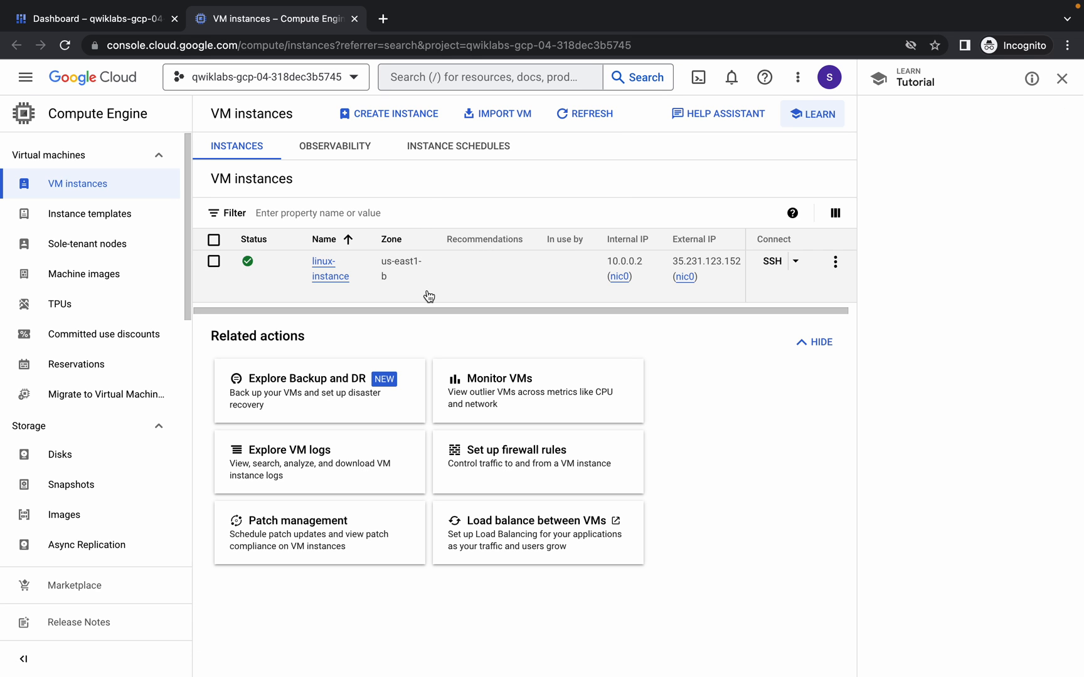
pyautogui.moveTo(388, 272)
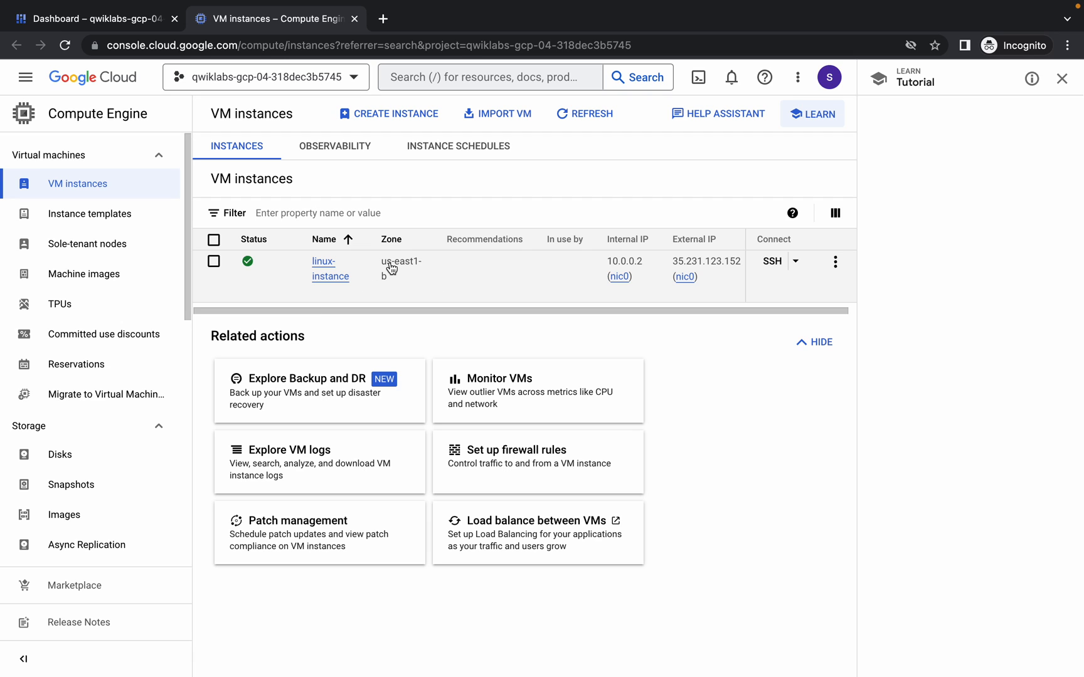
pyautogui.moveTo(834, 262)
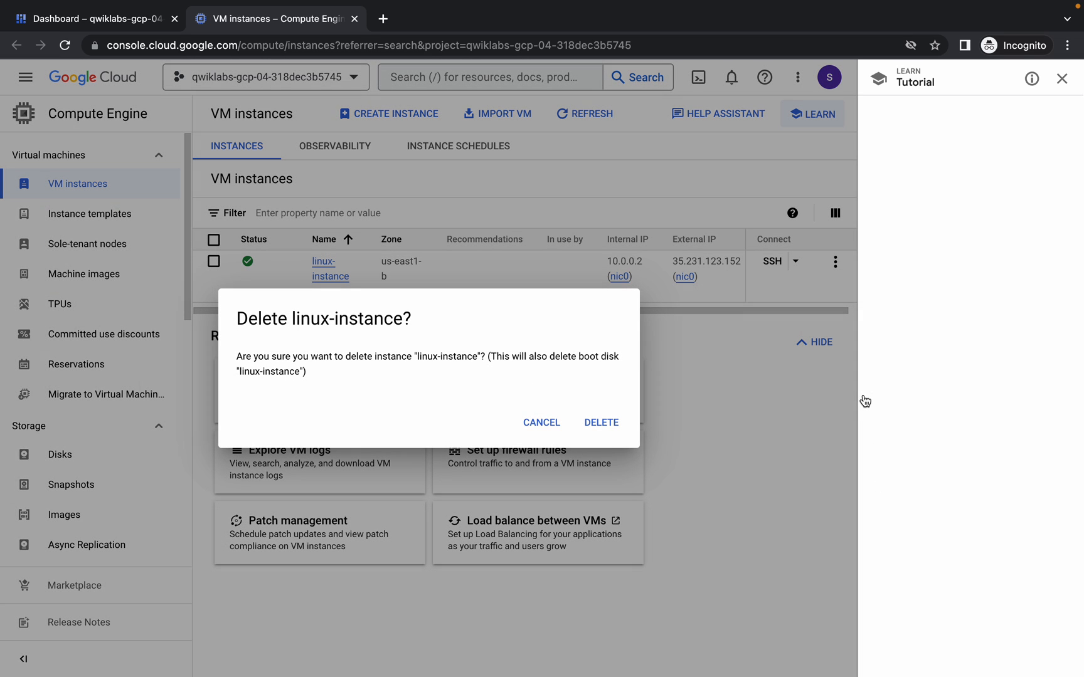
pyautogui.click(601, 422)
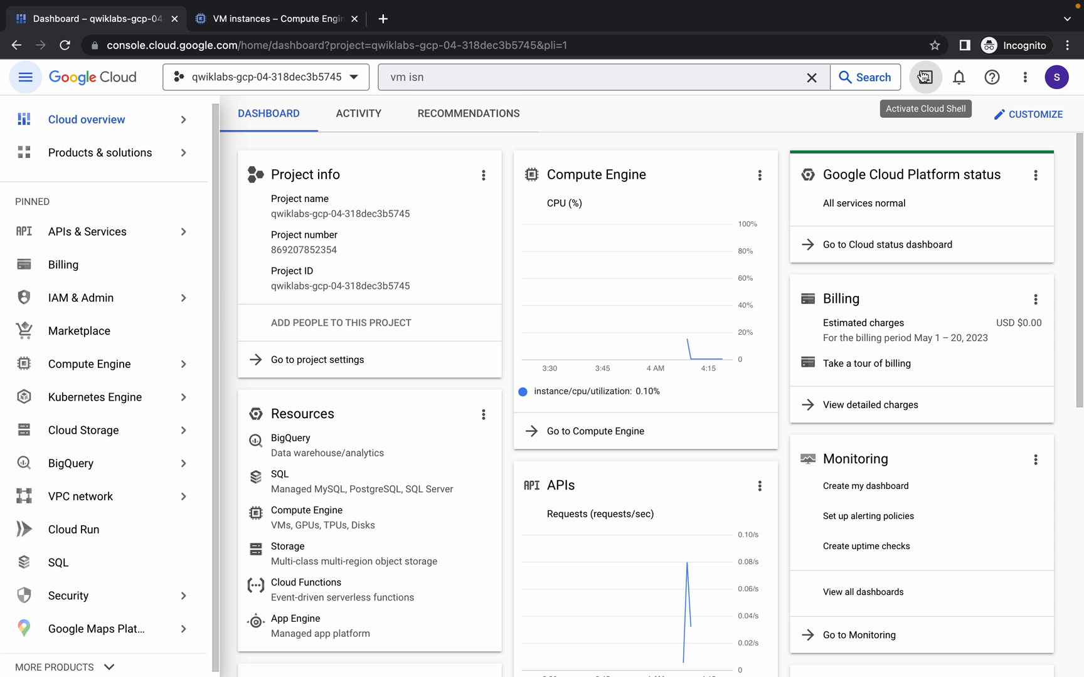
# Start Cloud Shell and copy the gcloud command creating linux-instance in us-central1-a.
pyautogui.click(925, 77)
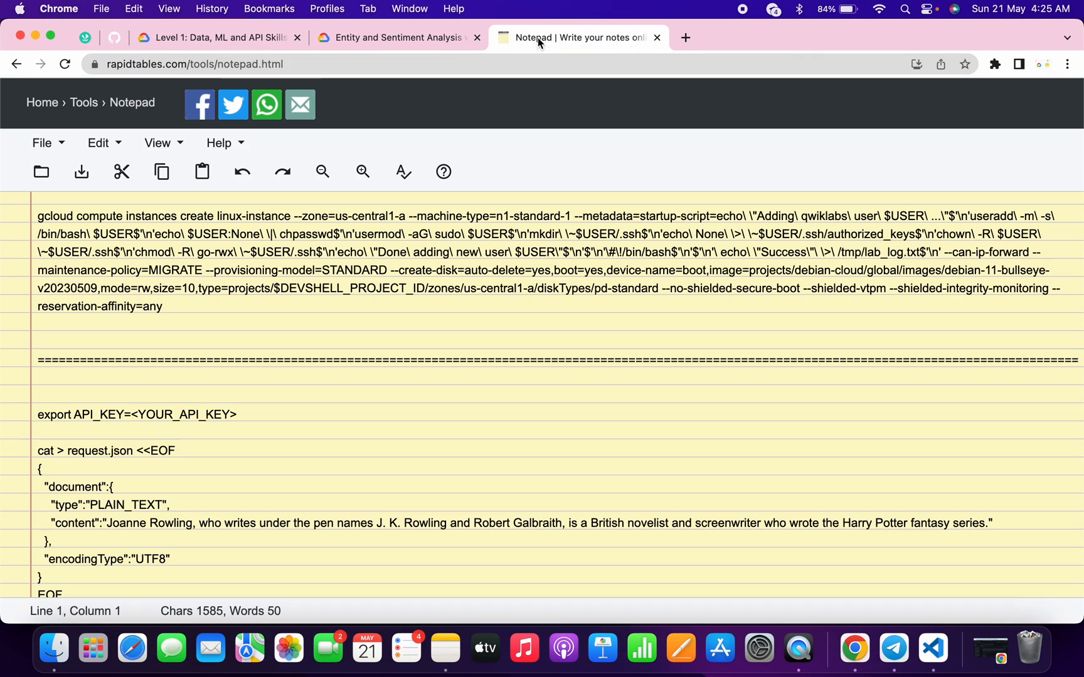
pyautogui.moveTo(39, 216); pyautogui.dragTo(163, 306)
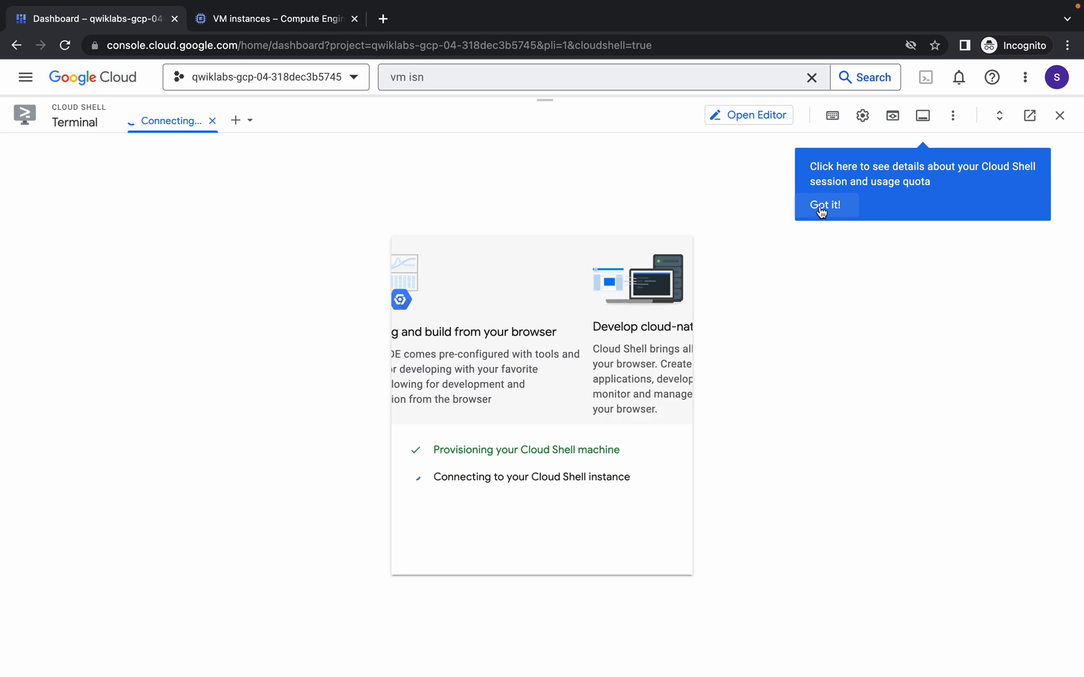
pyautogui.click(826, 206)
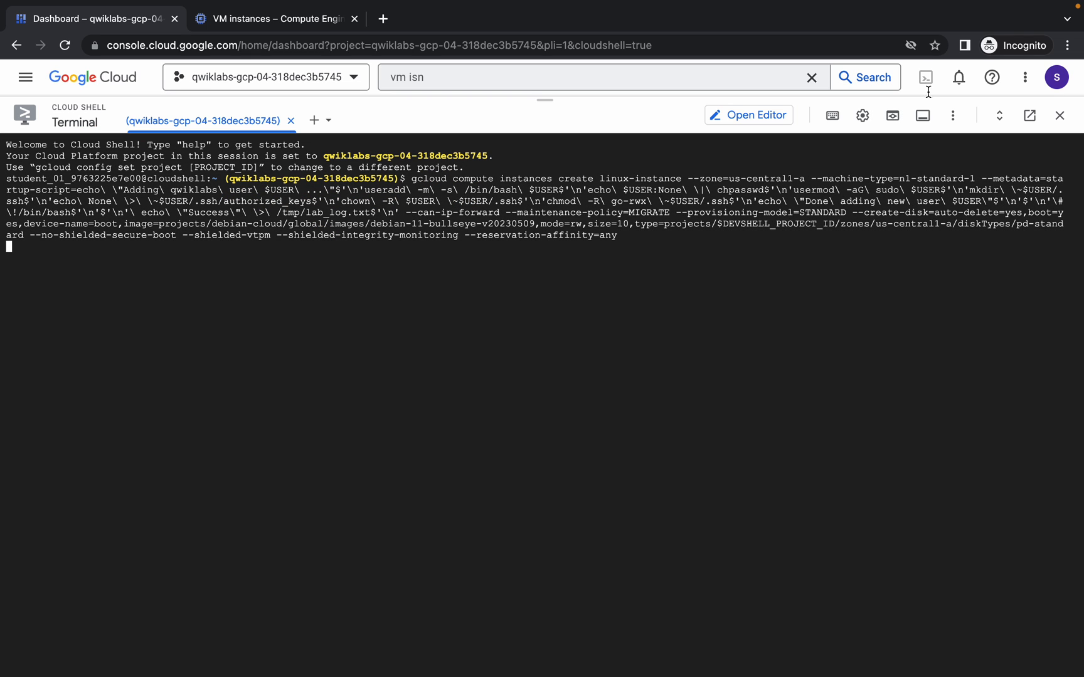
# Run the create command in Cloud Shell and refresh VM instances until linux-instance appears.
pyautogui.click(275, 19)
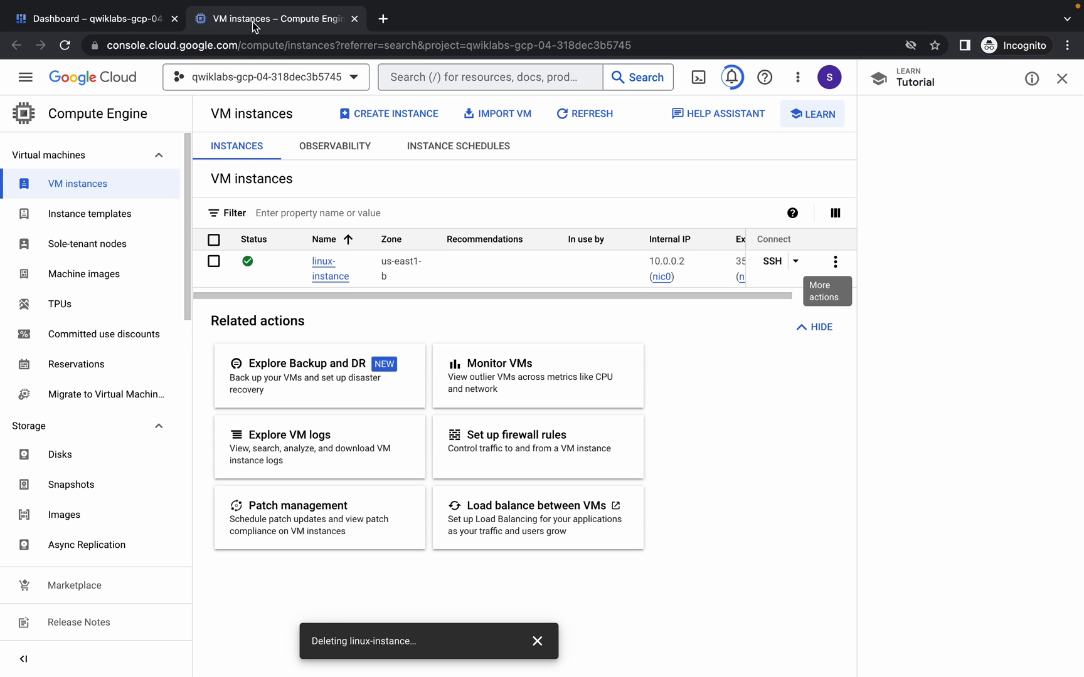
pyautogui.click(584, 113)
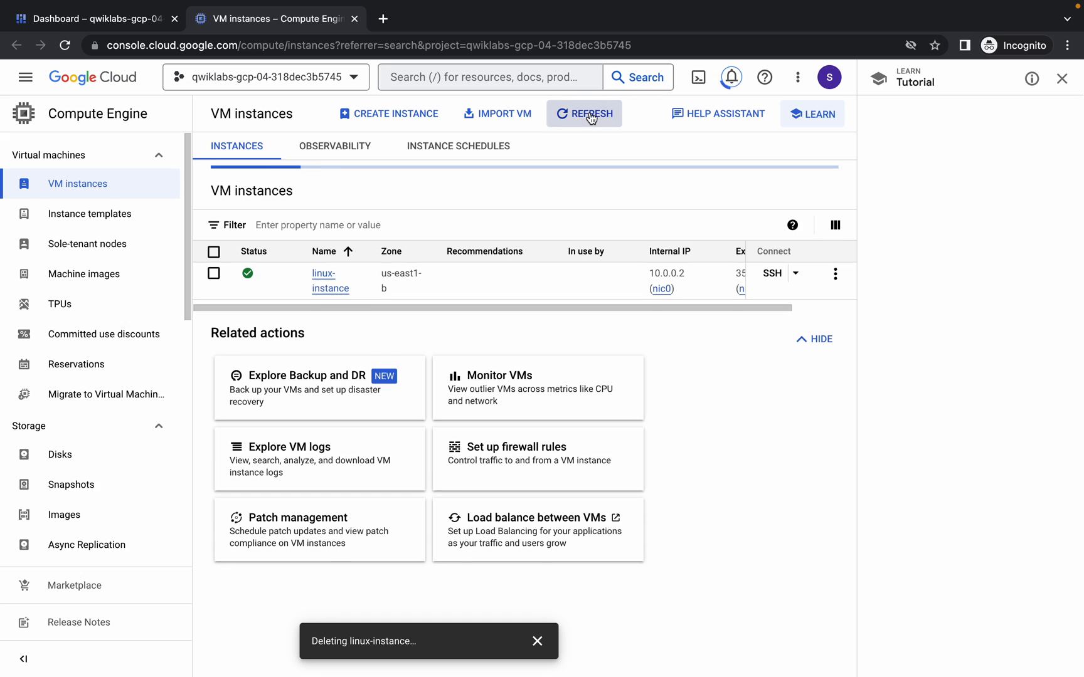
pyautogui.click(584, 113)
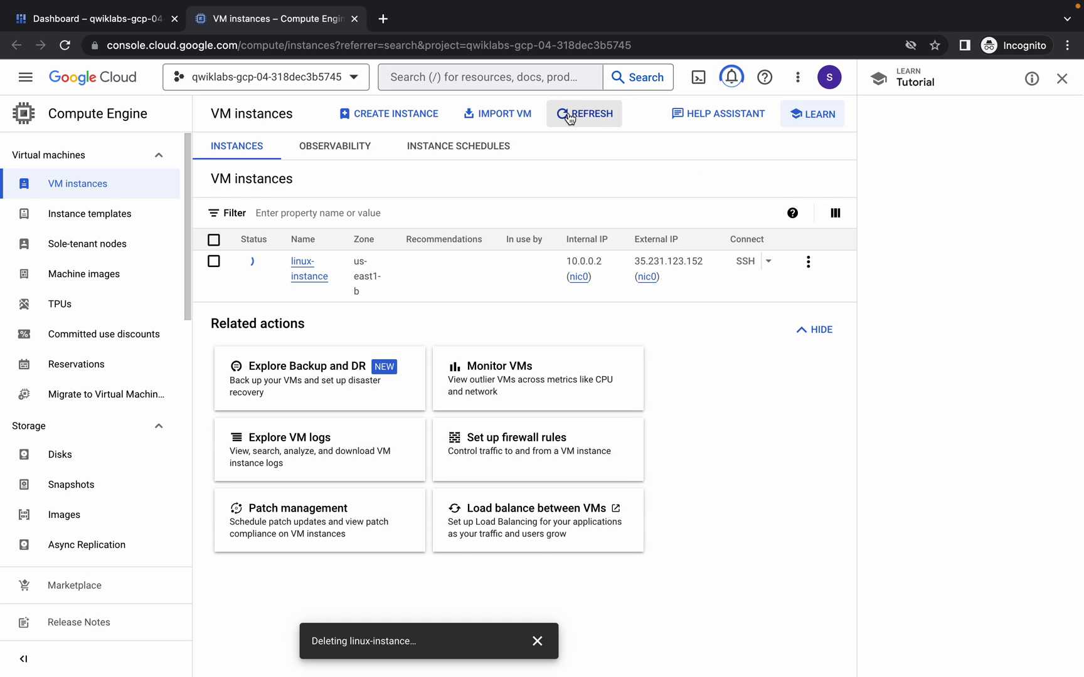
pyautogui.click(91, 17)
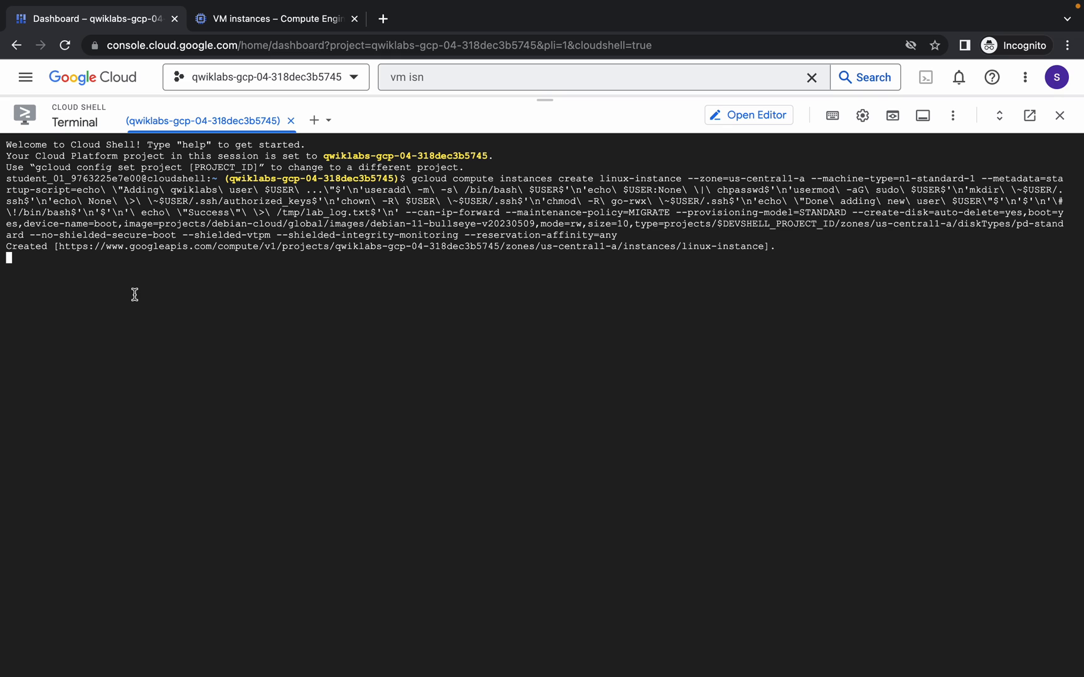
pyautogui.press('Return')
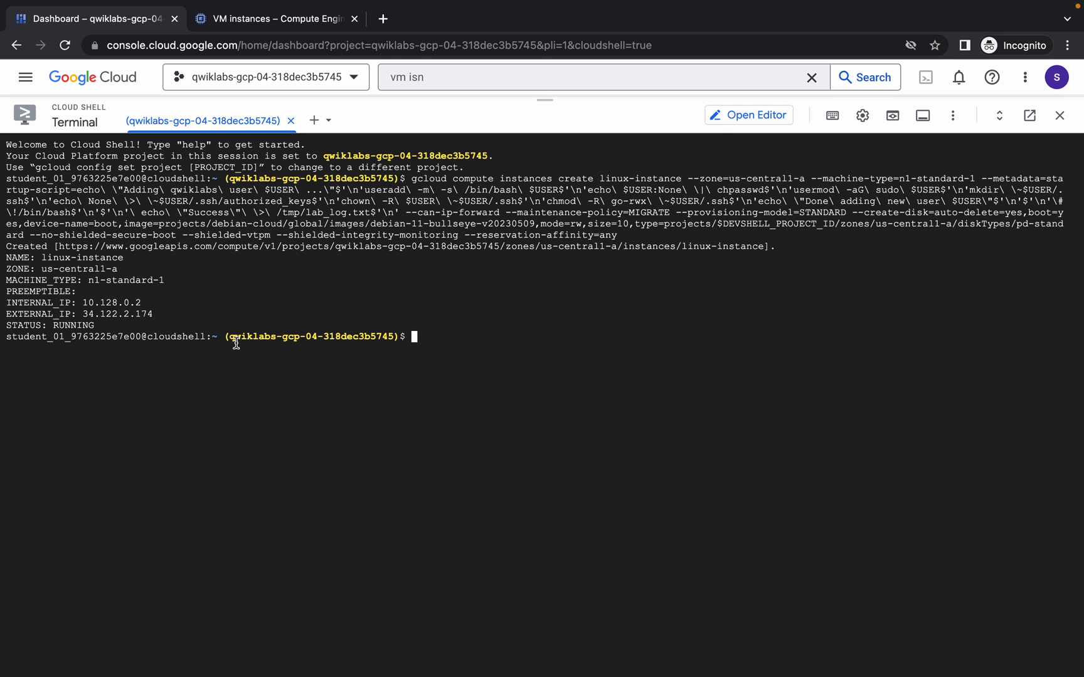
pyautogui.click(276, 18)
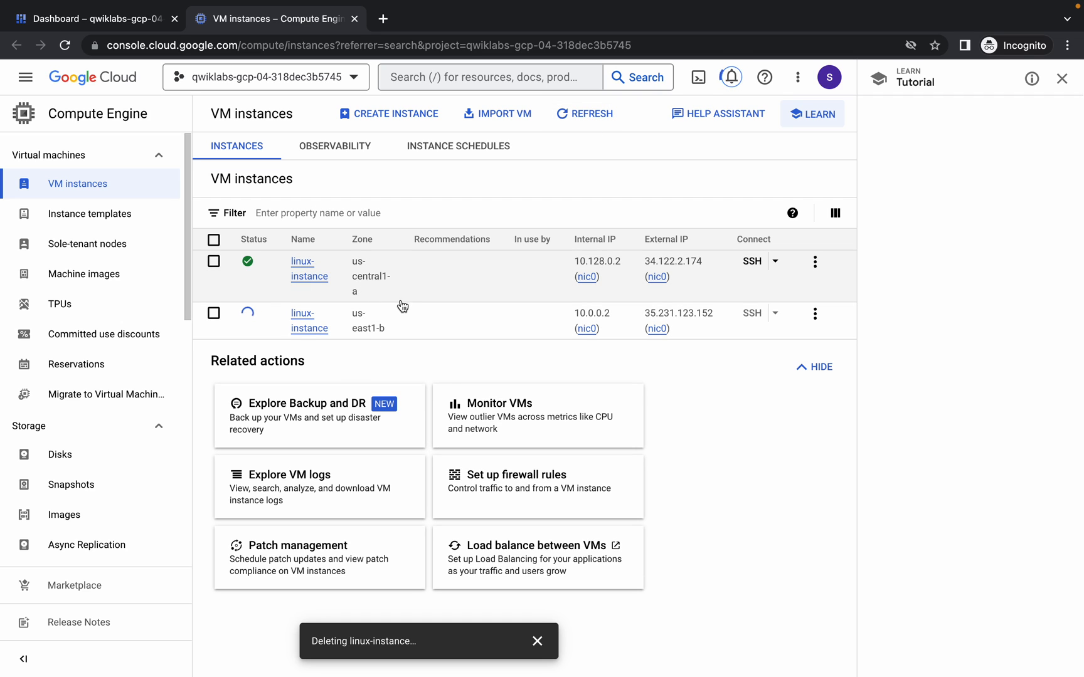
pyautogui.moveTo(436, 315)
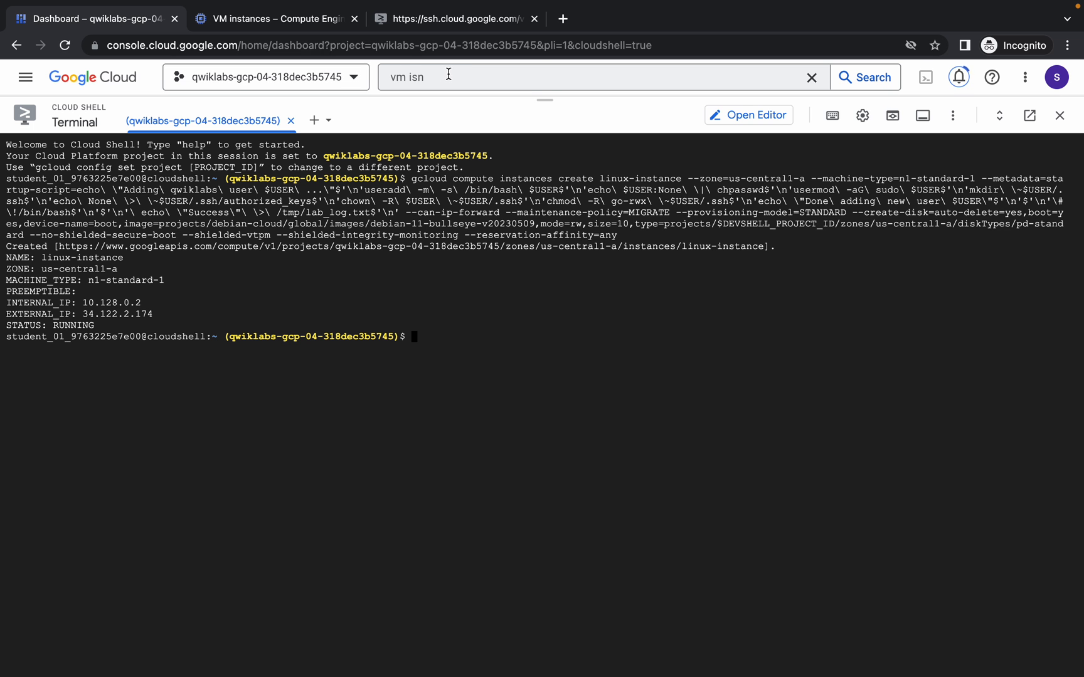
# Generate a new API key from the APIs & Services Credentials page.
pyautogui.write('API gateway')
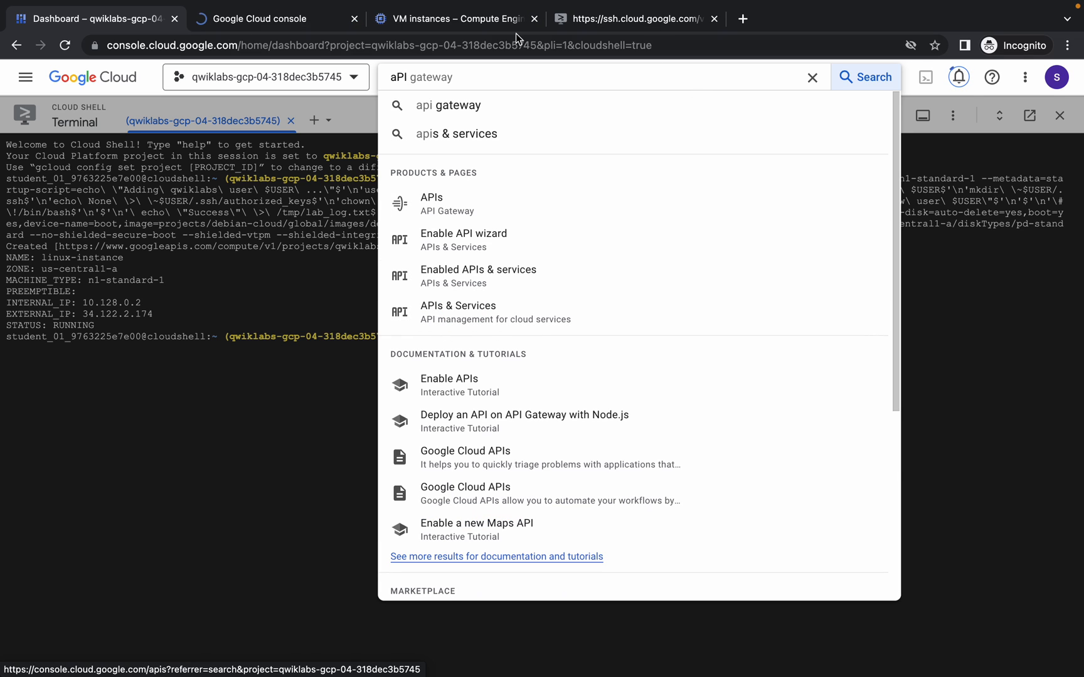
pyautogui.click(458, 305)
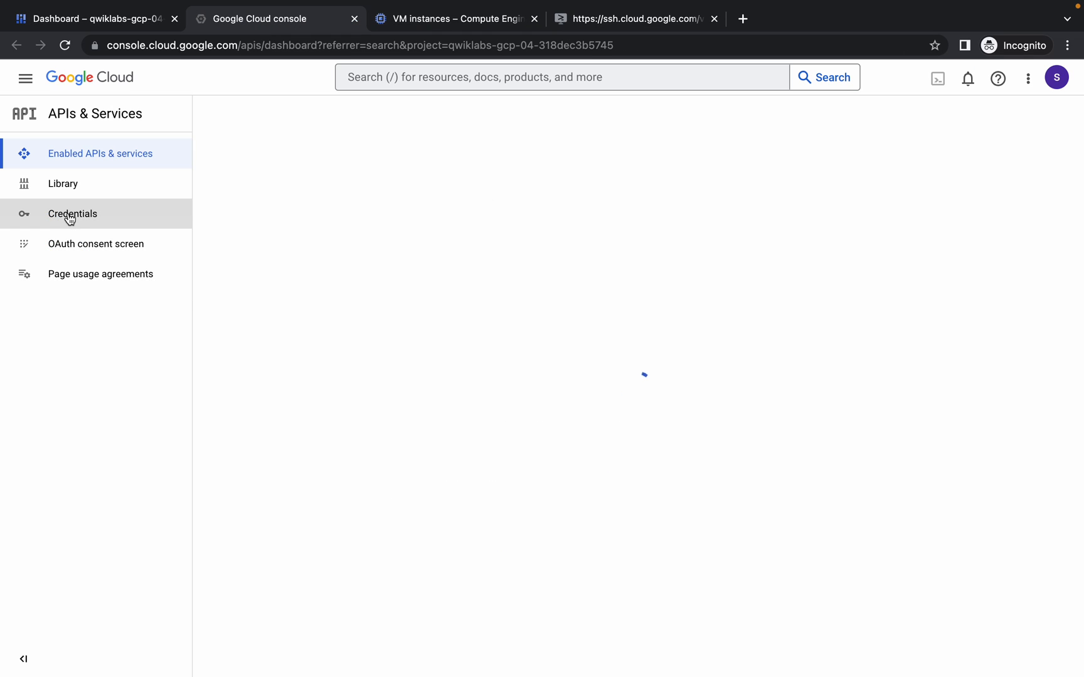
pyautogui.click(71, 214)
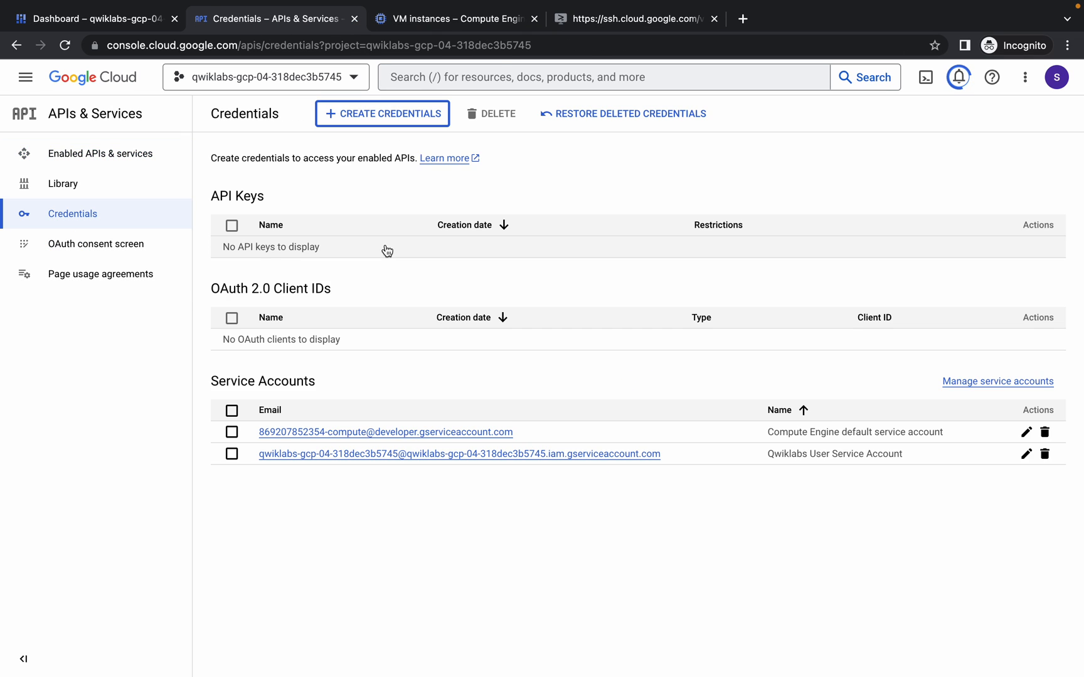
pyautogui.click(383, 113)
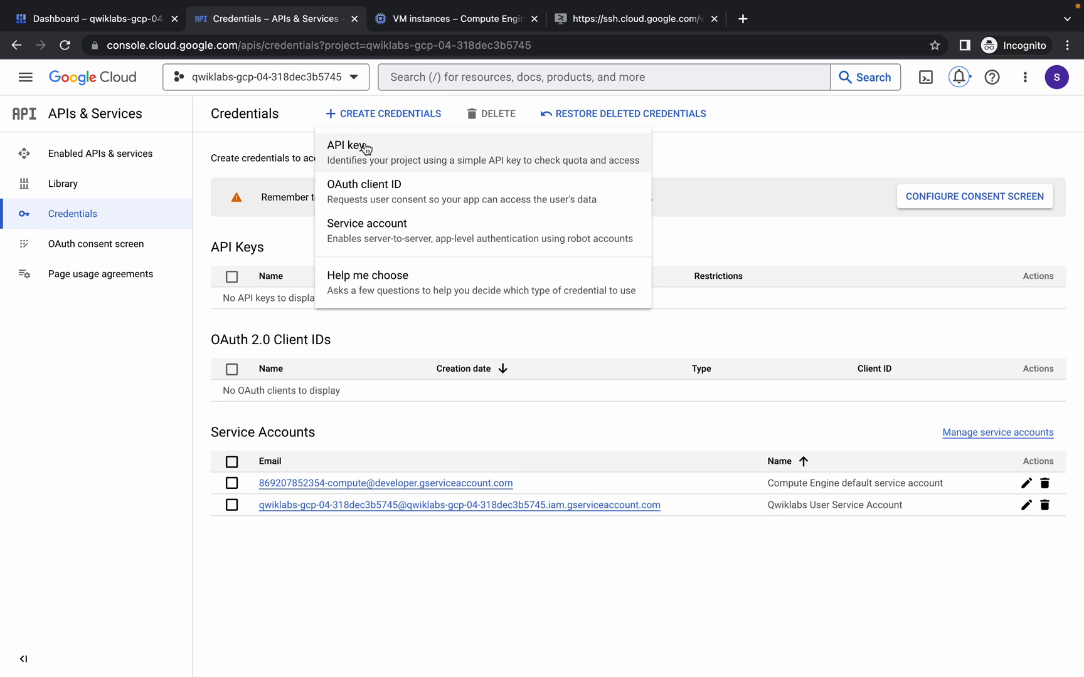
pyautogui.click(348, 146)
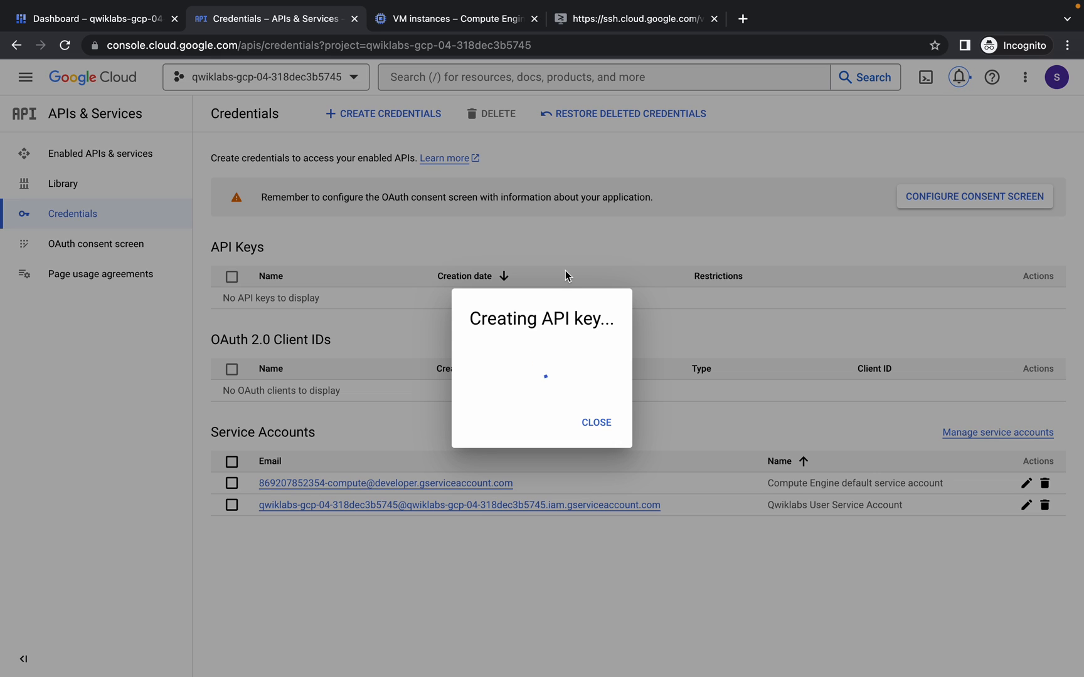
pyautogui.moveTo(598, 336)
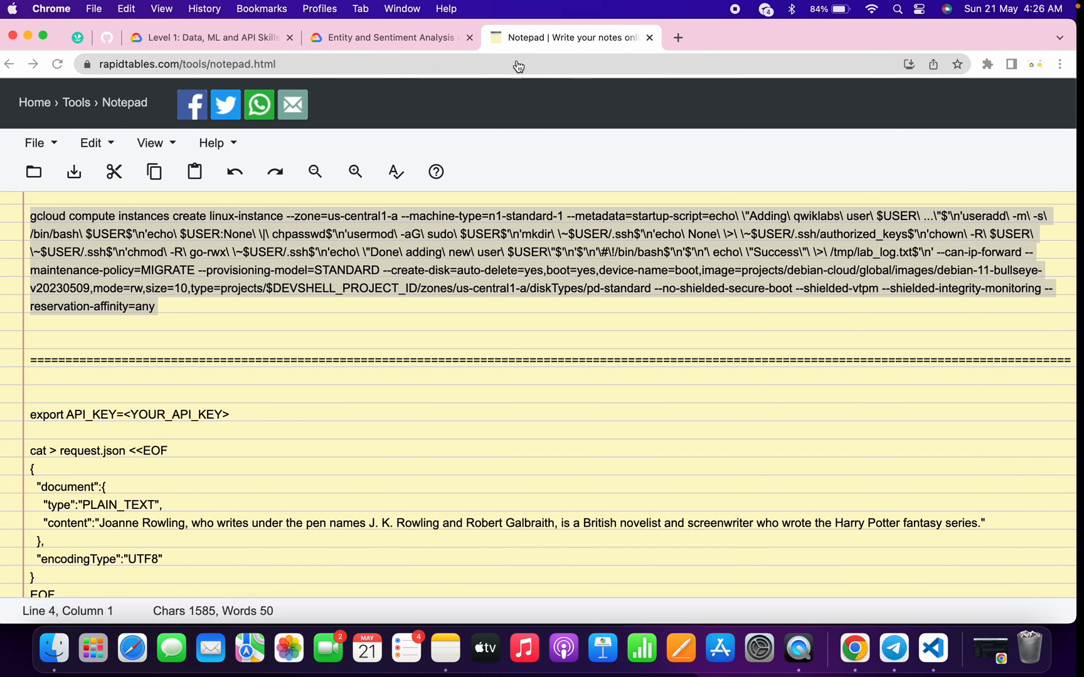
pyautogui.doubleClick(209, 415)
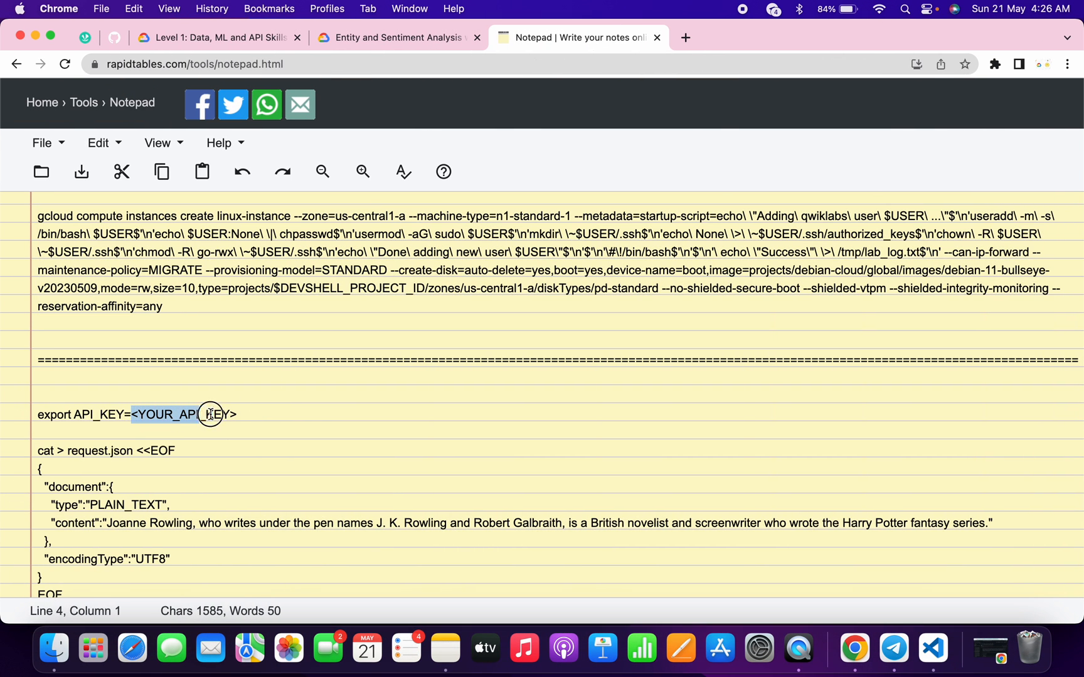
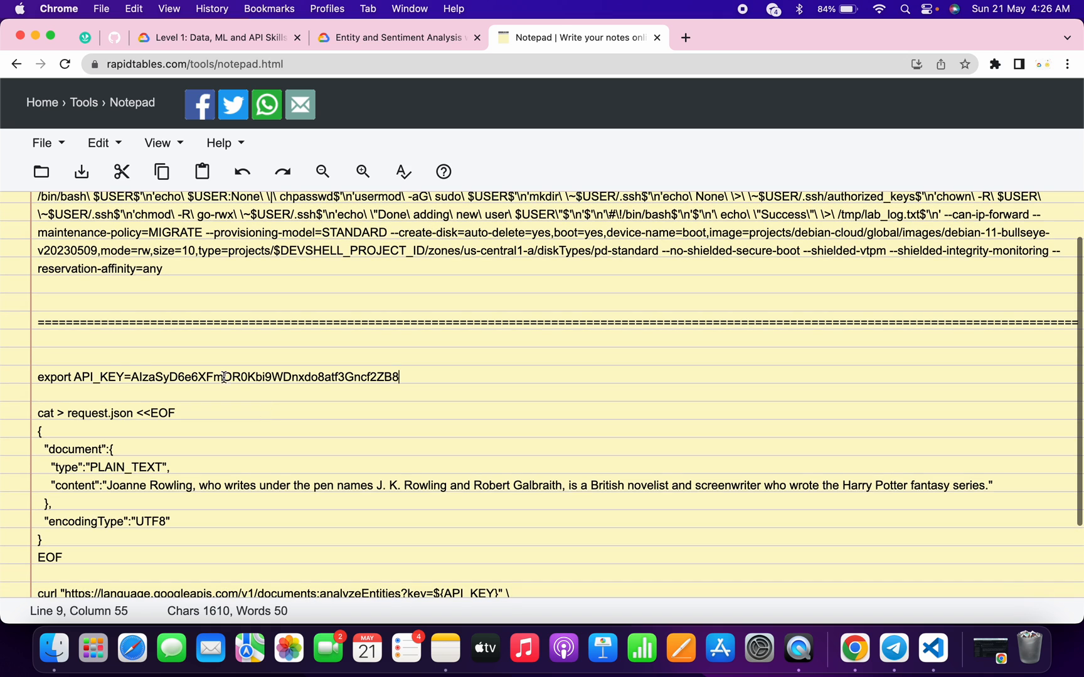
pyautogui.scroll(-3)
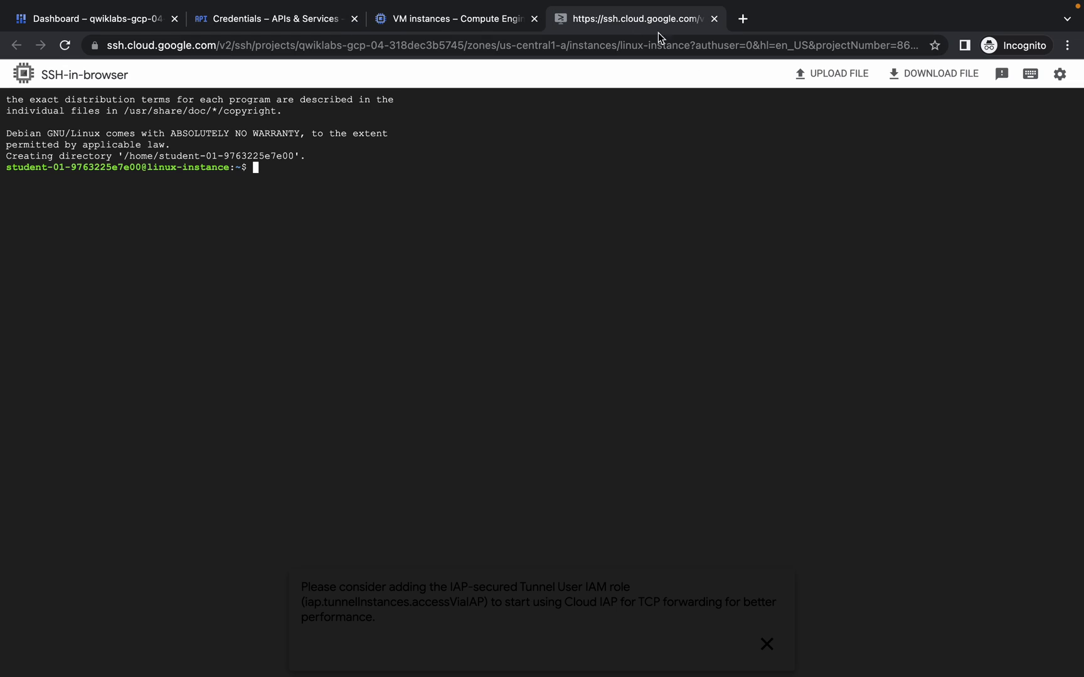
pyautogui.moveTo(634, 293)
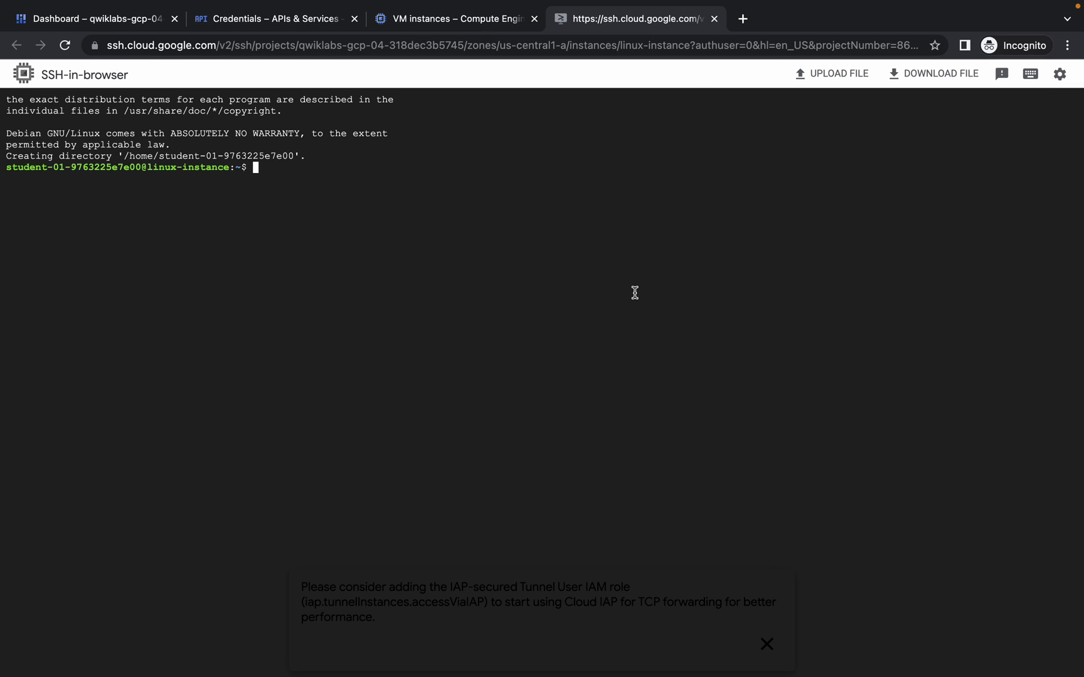
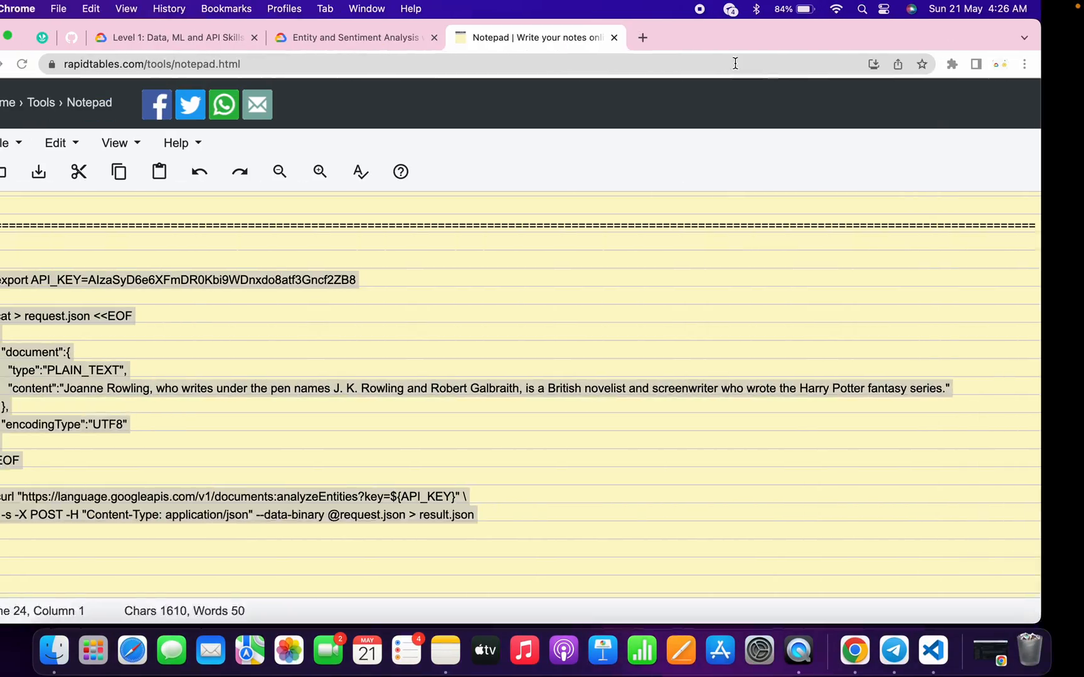
# Check progress on the Create an API Key task in the lab.
pyautogui.click(357, 38)
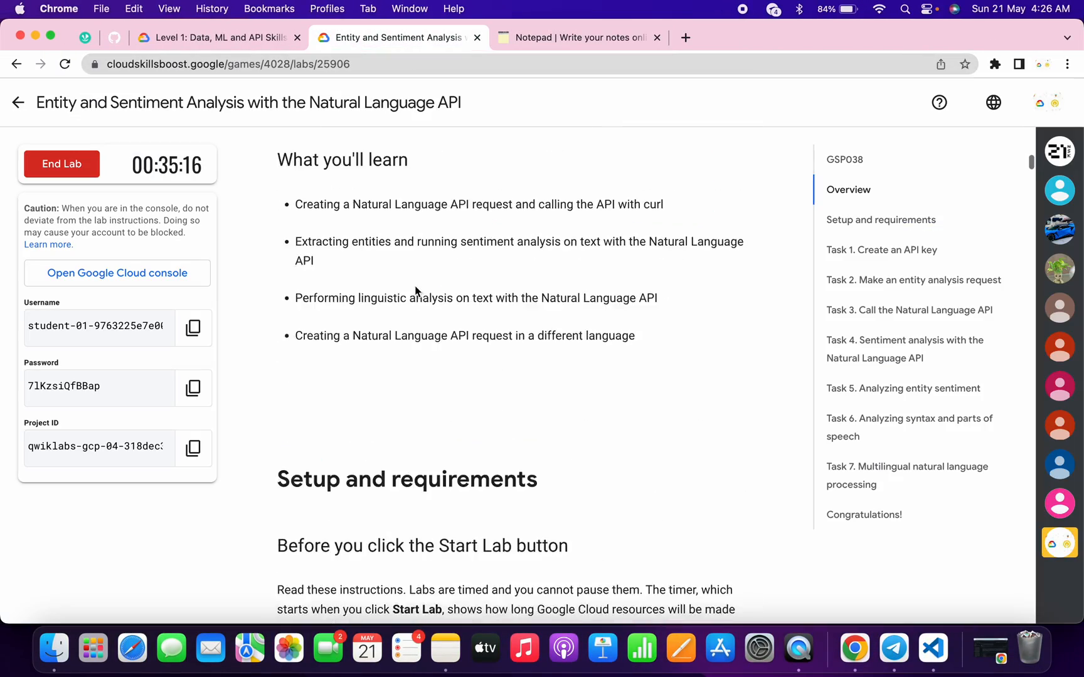
pyautogui.scroll(-3)
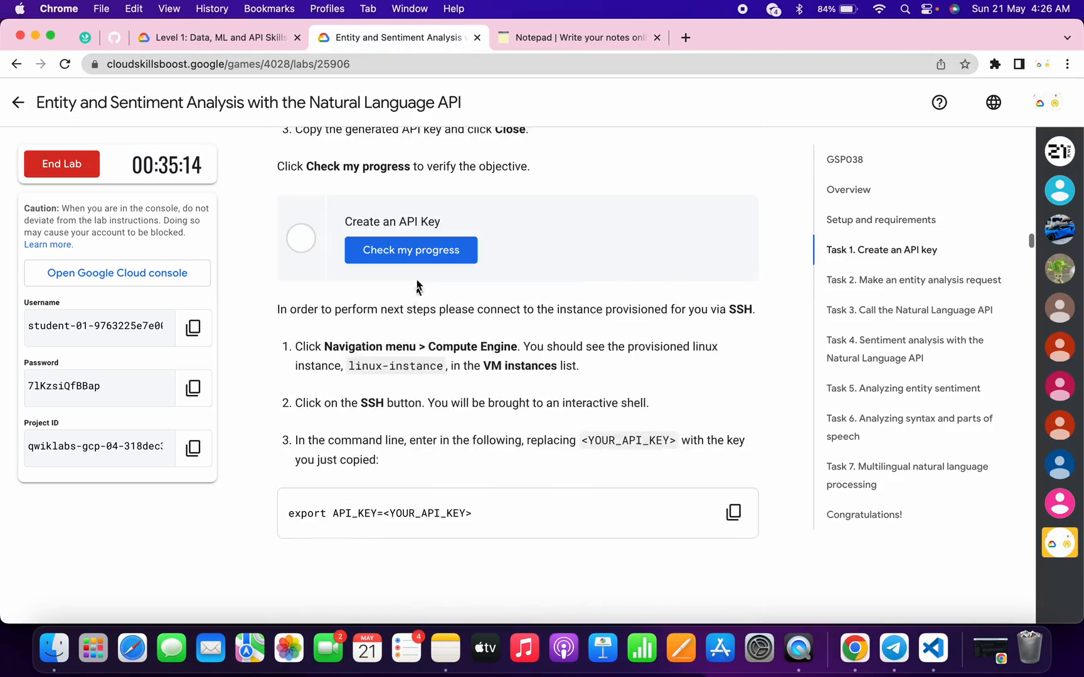
pyautogui.click(411, 250)
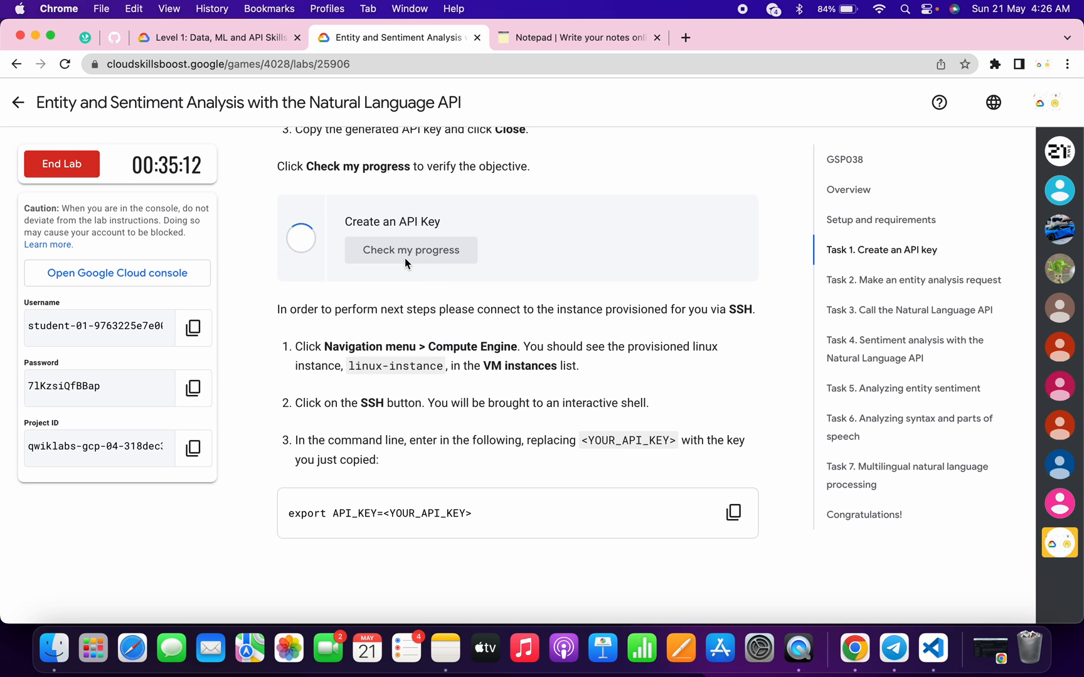
pyautogui.click(411, 250)
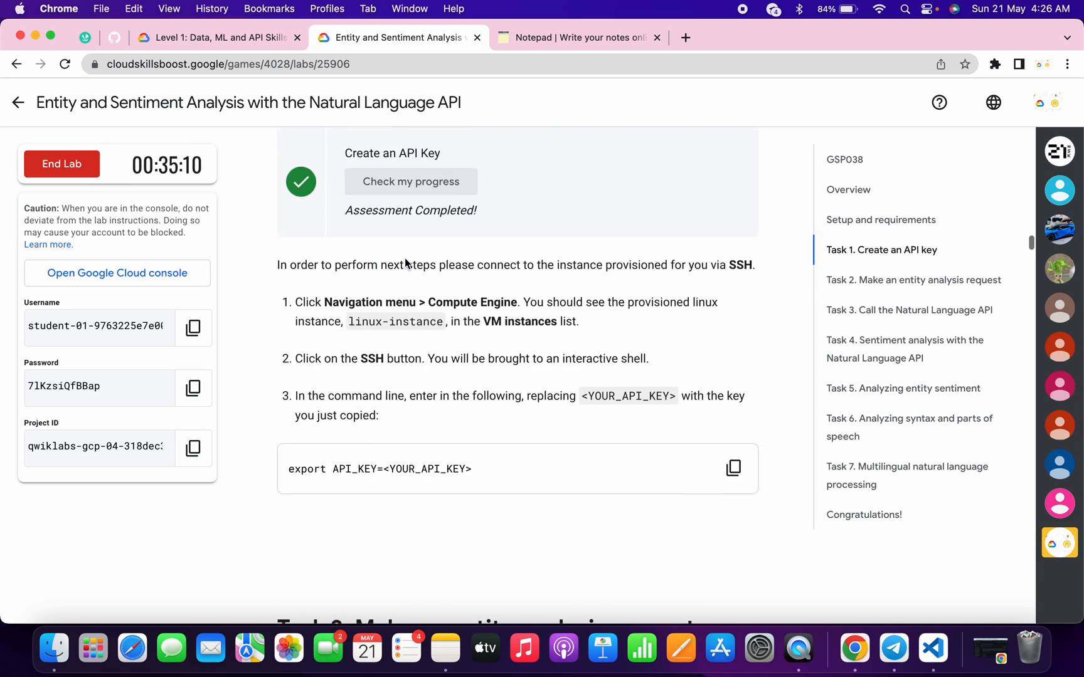
# Check progress on the Make an Entity Analysis Request task.
pyautogui.scroll(-3)
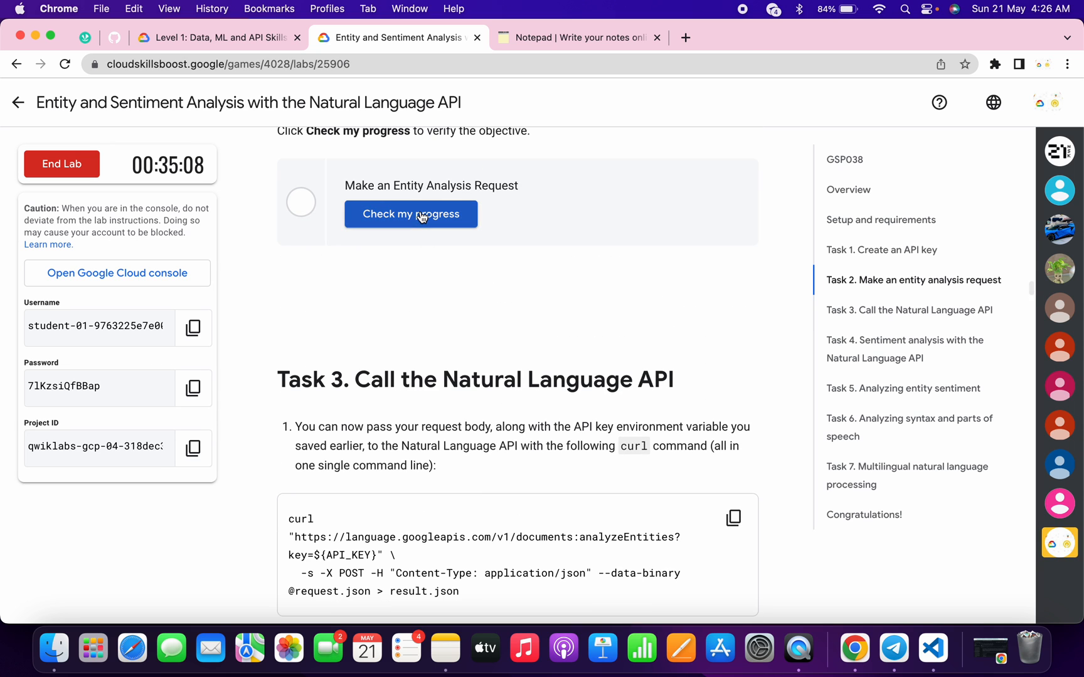
pyautogui.click(411, 214)
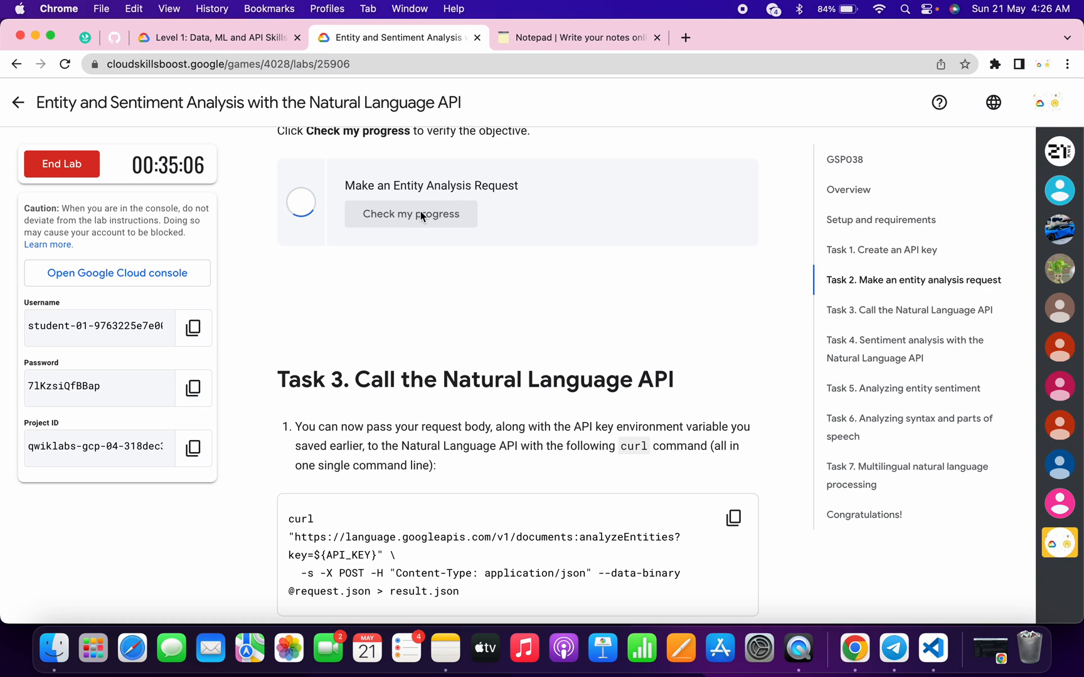
pyautogui.moveTo(408, 216)
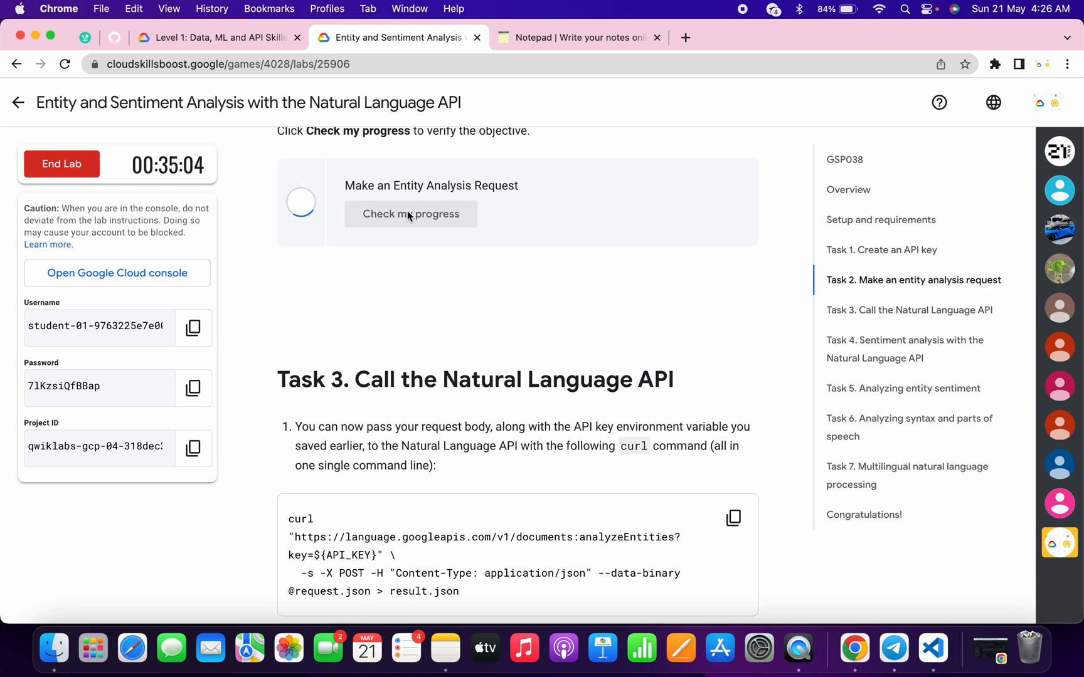
pyautogui.click(411, 214)
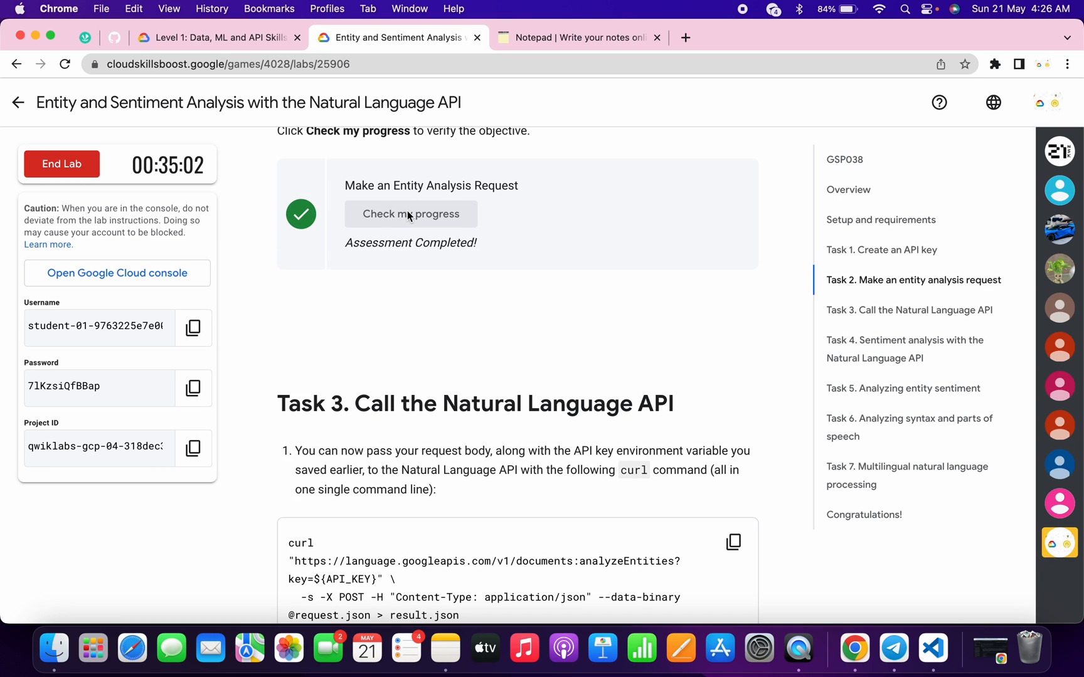
# Check progress on the Entity Analysis response task and scroll to Congratulations.
pyautogui.scroll(-3)
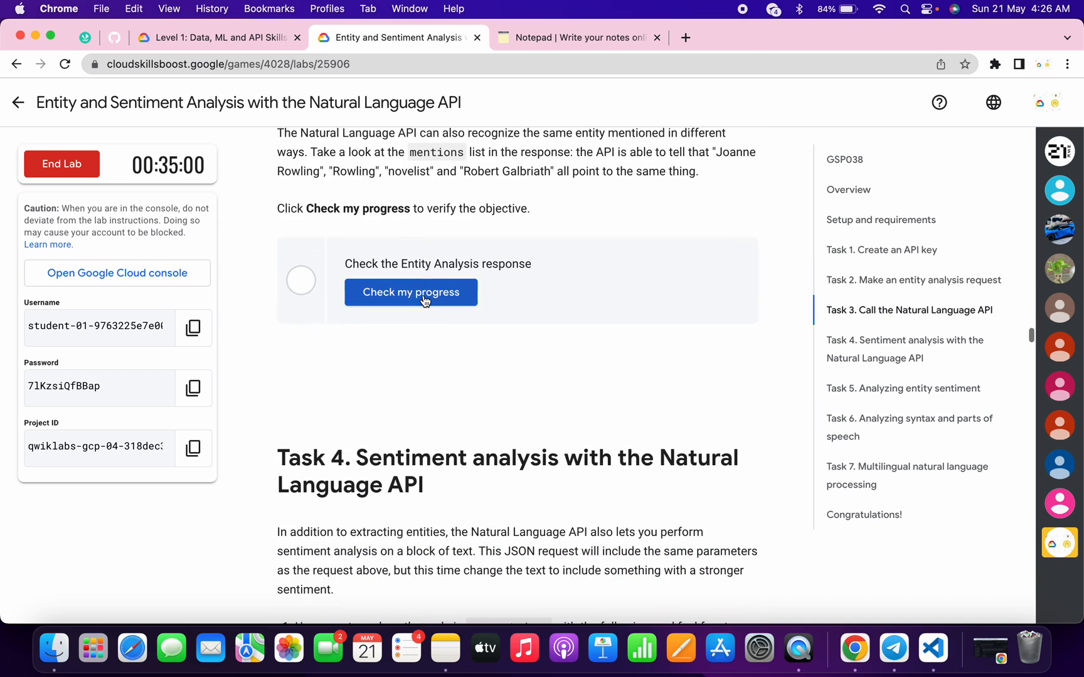
pyautogui.click(411, 293)
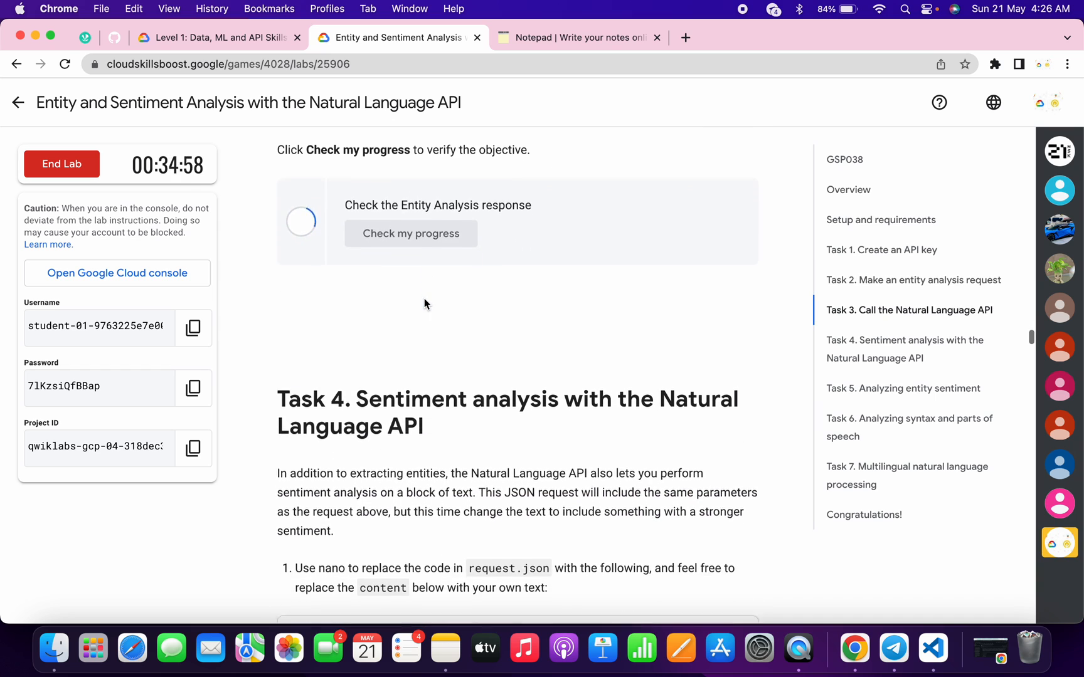
pyautogui.click(411, 233)
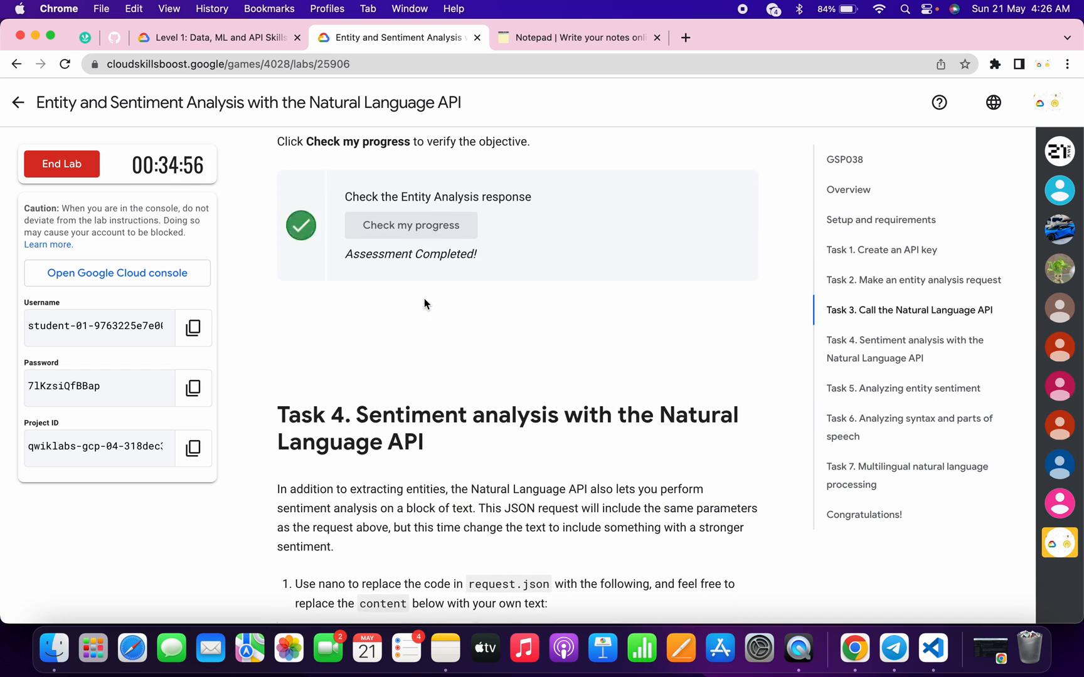
pyautogui.scroll(-3)
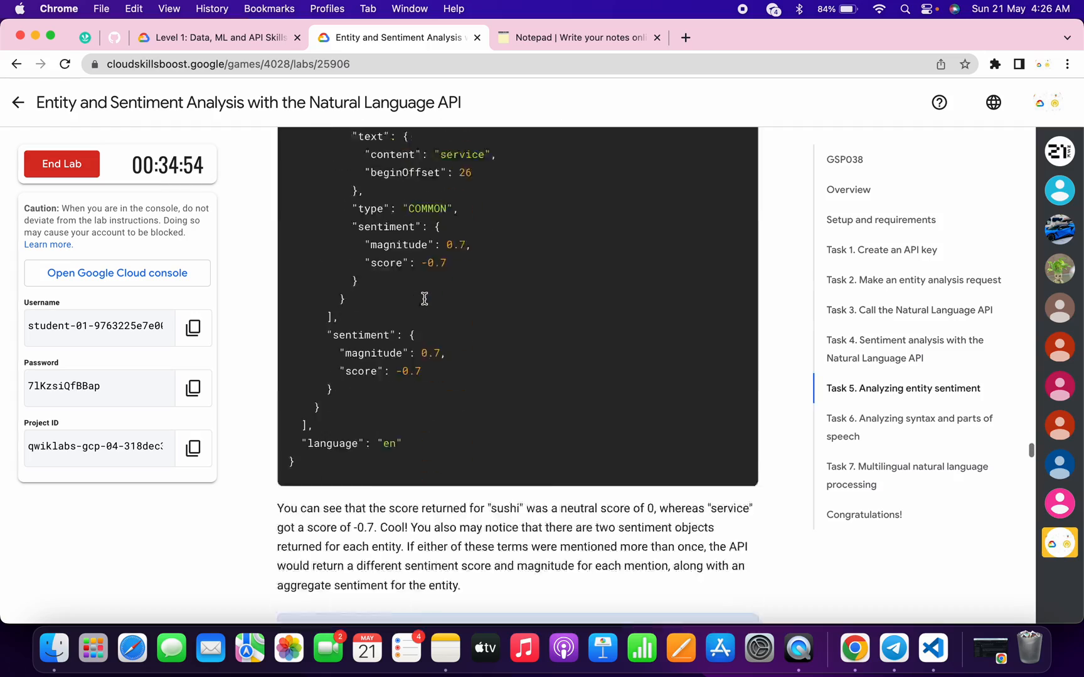
pyautogui.scroll(-3)
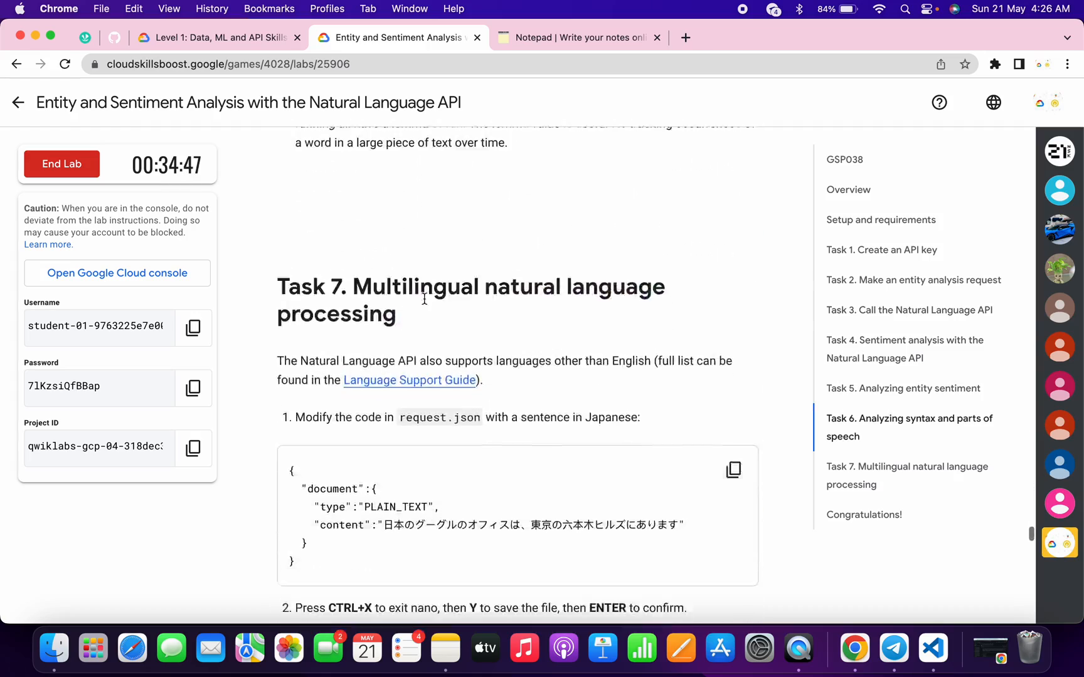
pyautogui.scroll(-3)
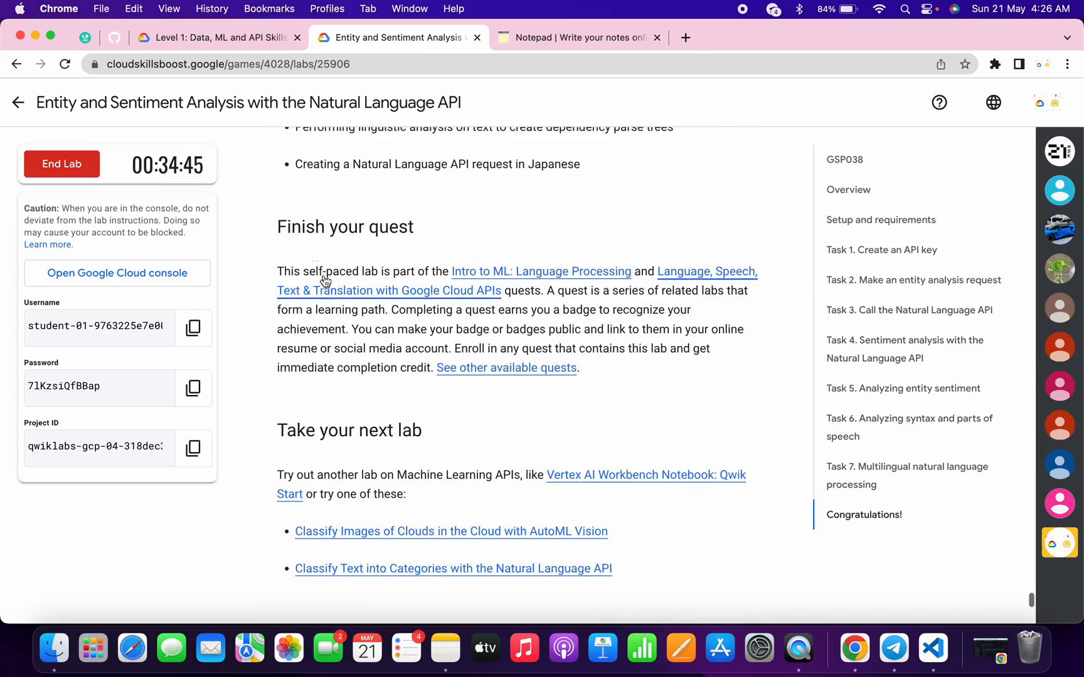